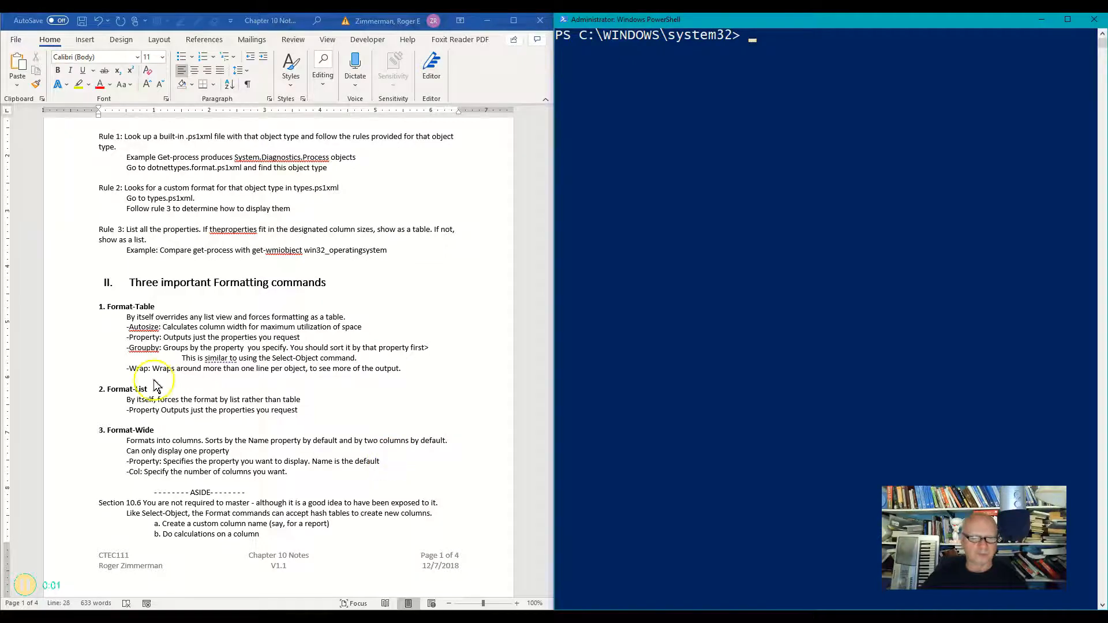
mouse_move(153, 308)
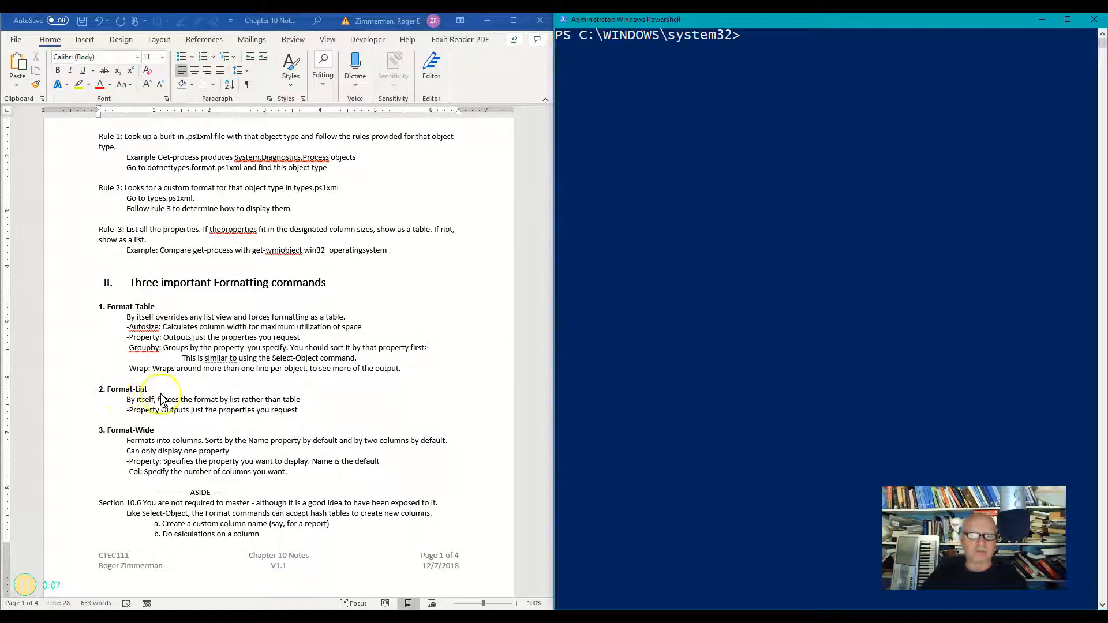
mouse_move(379, 301)
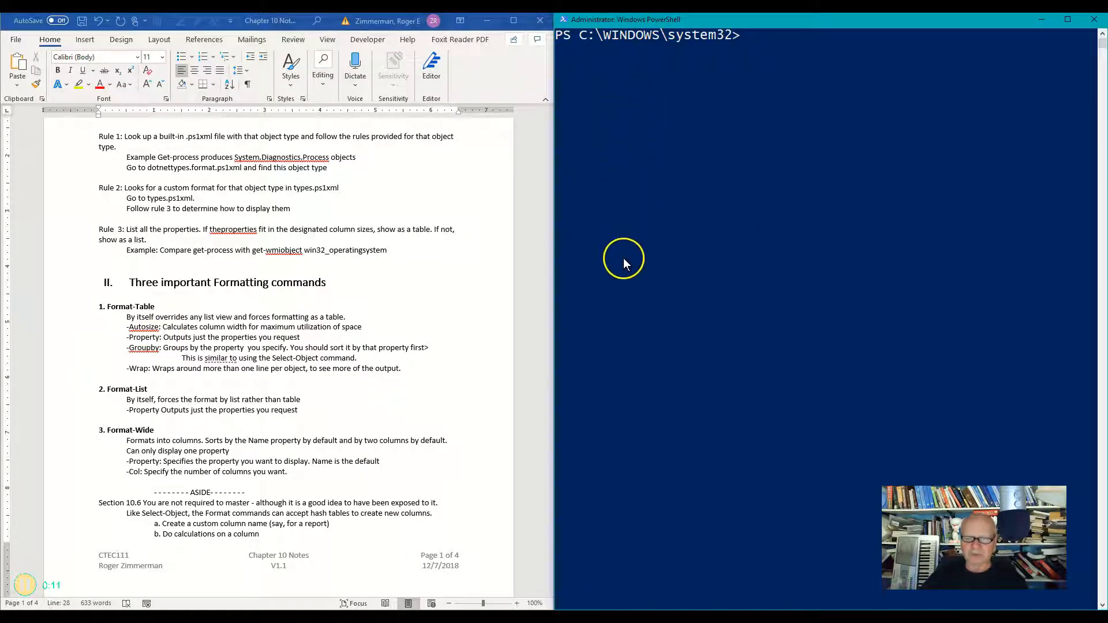
mouse_move(634, 199)
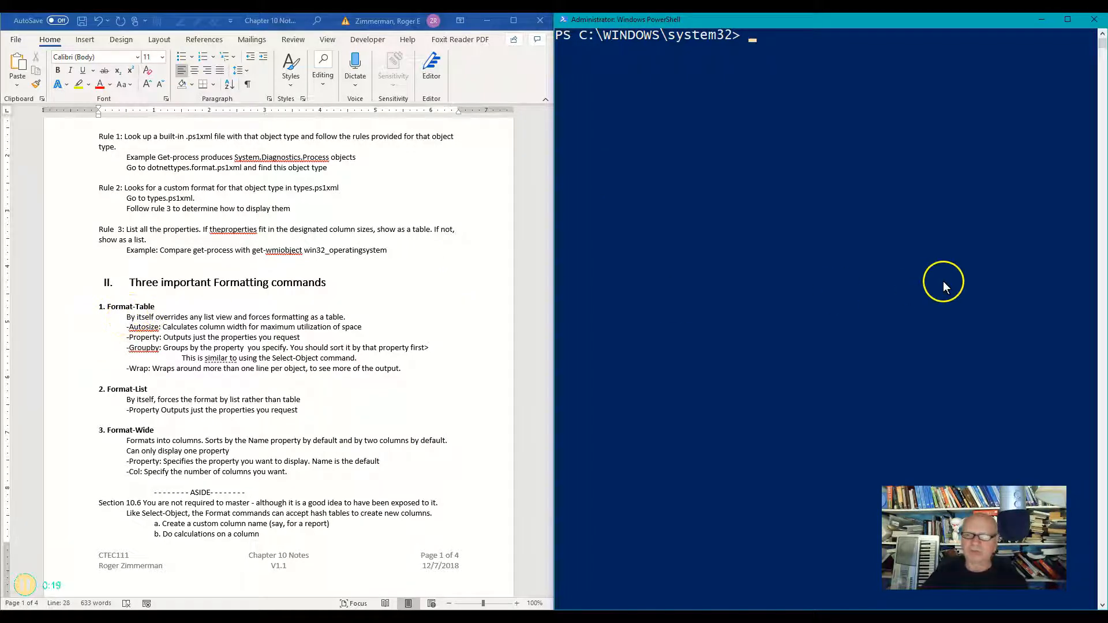
mouse_move(837, 300)
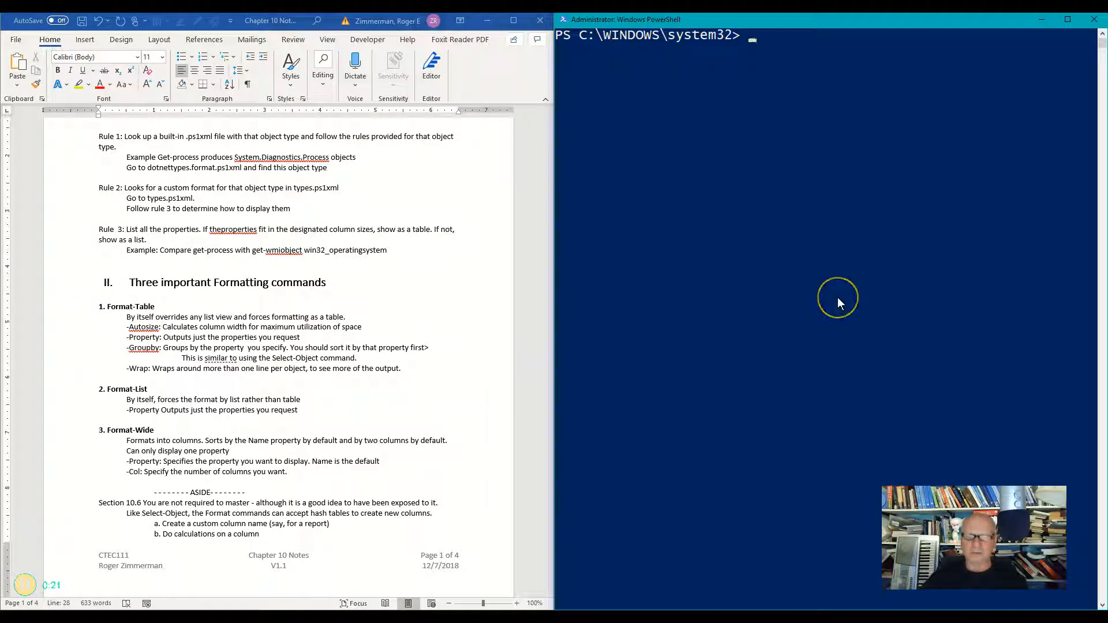
Enter get-process | format-table to list the running processes as a table
text(get-process | format-table)
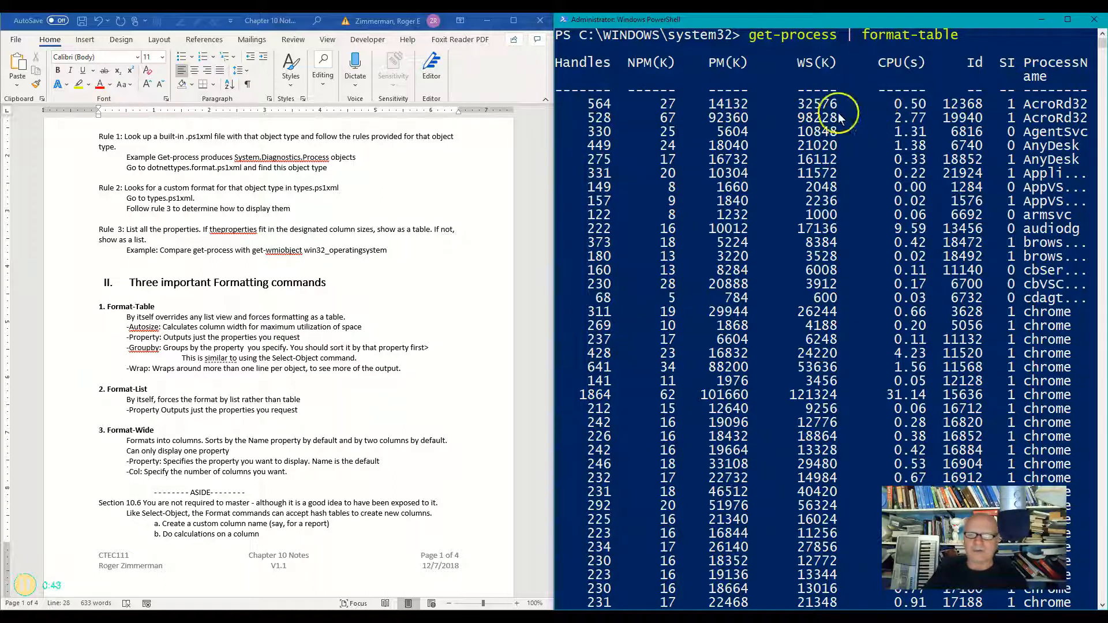
mouse_move(803, 165)
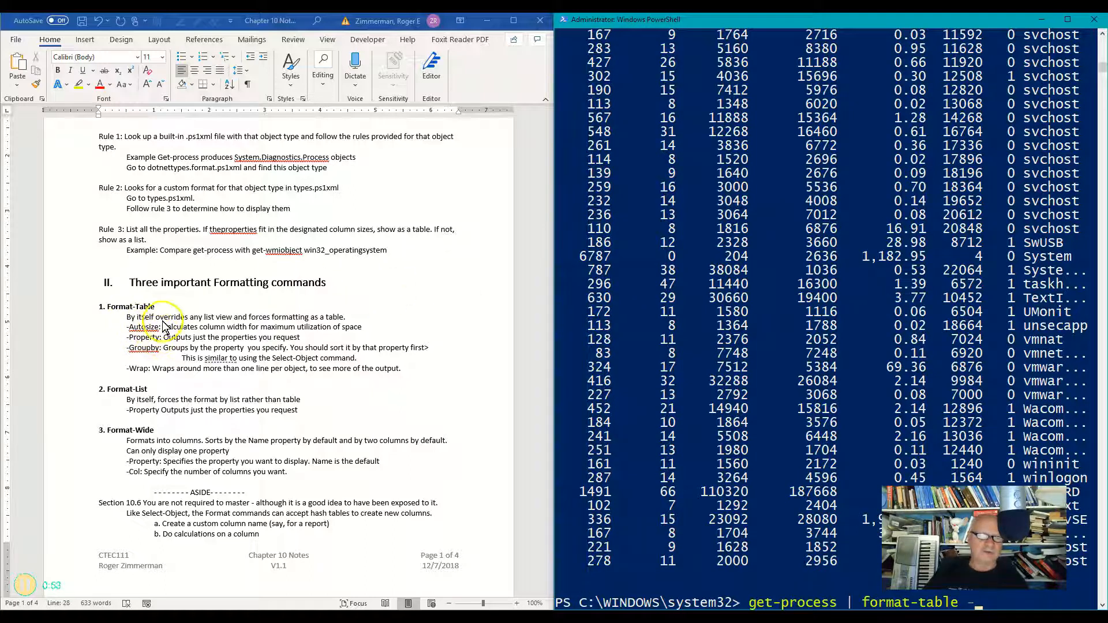
Run get-process | format-table -autosize and scroll through the fitted-column process table
text(aut)
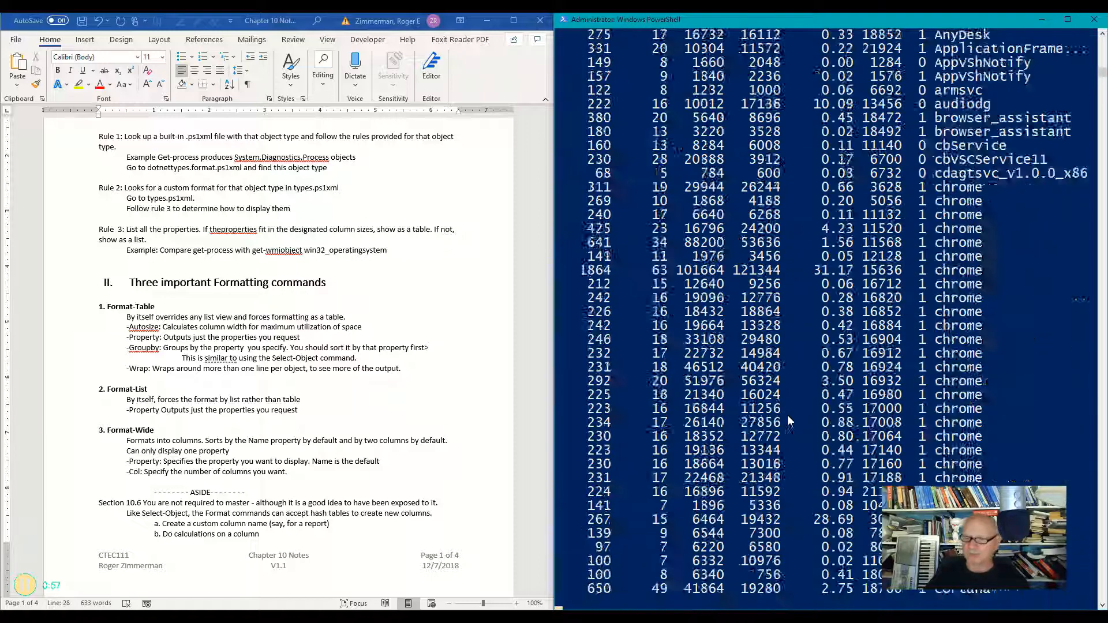
scroll(down, 3)
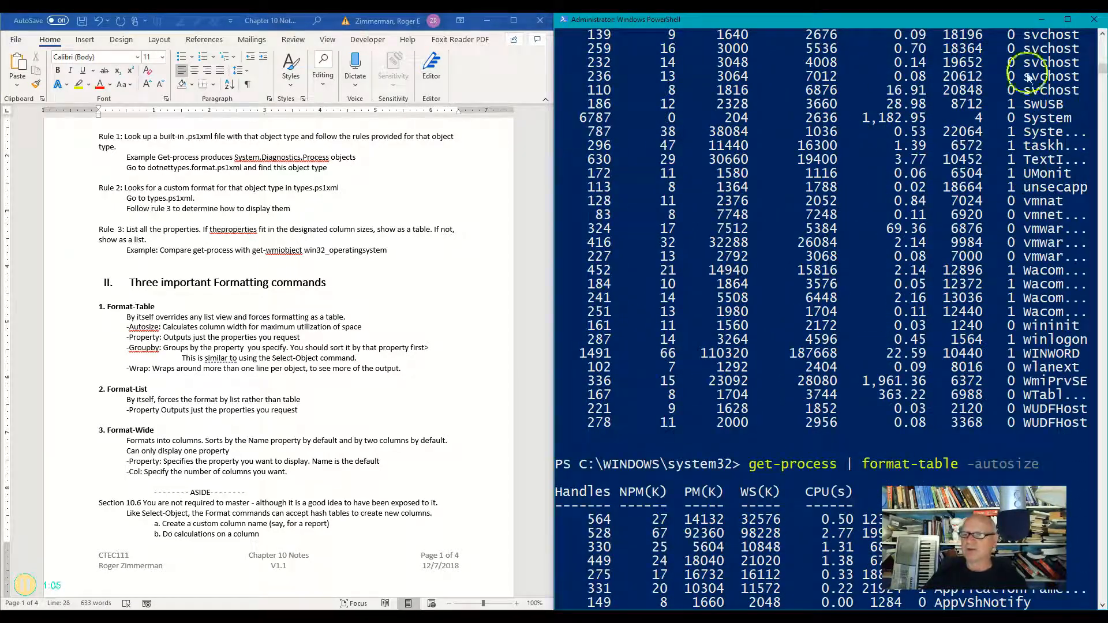
mouse_move(1011, 367)
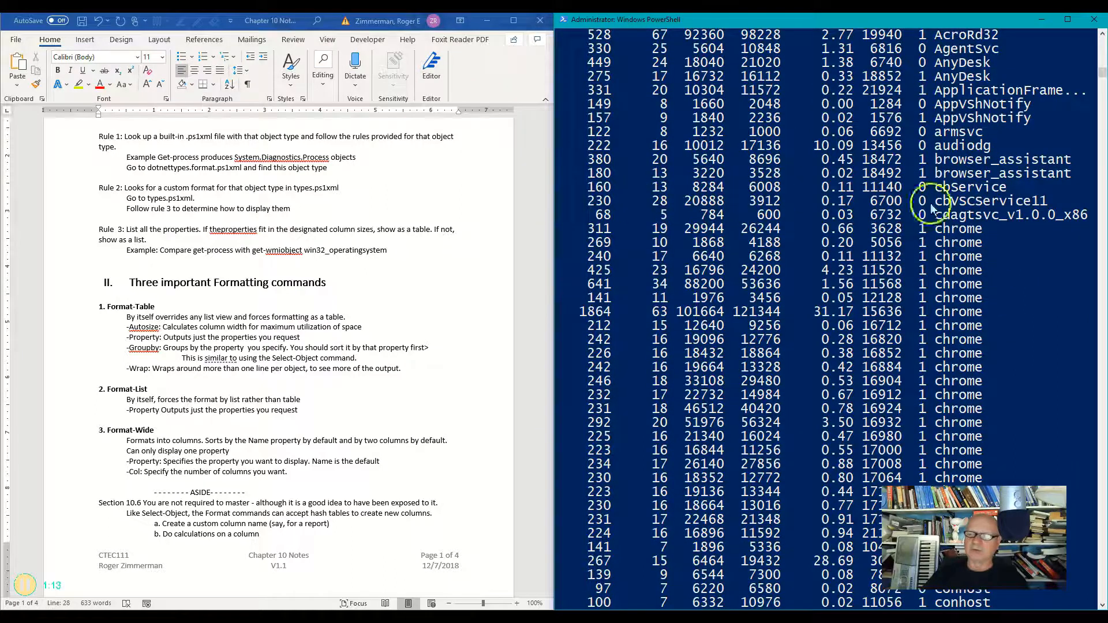
mouse_move(995, 240)
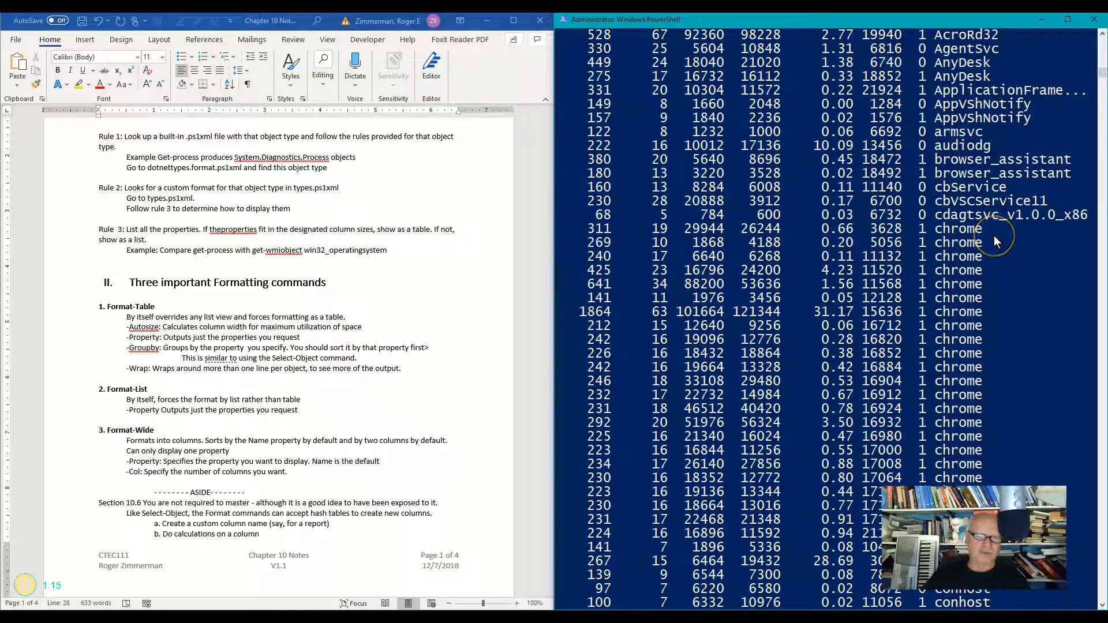
mouse_move(138, 356)
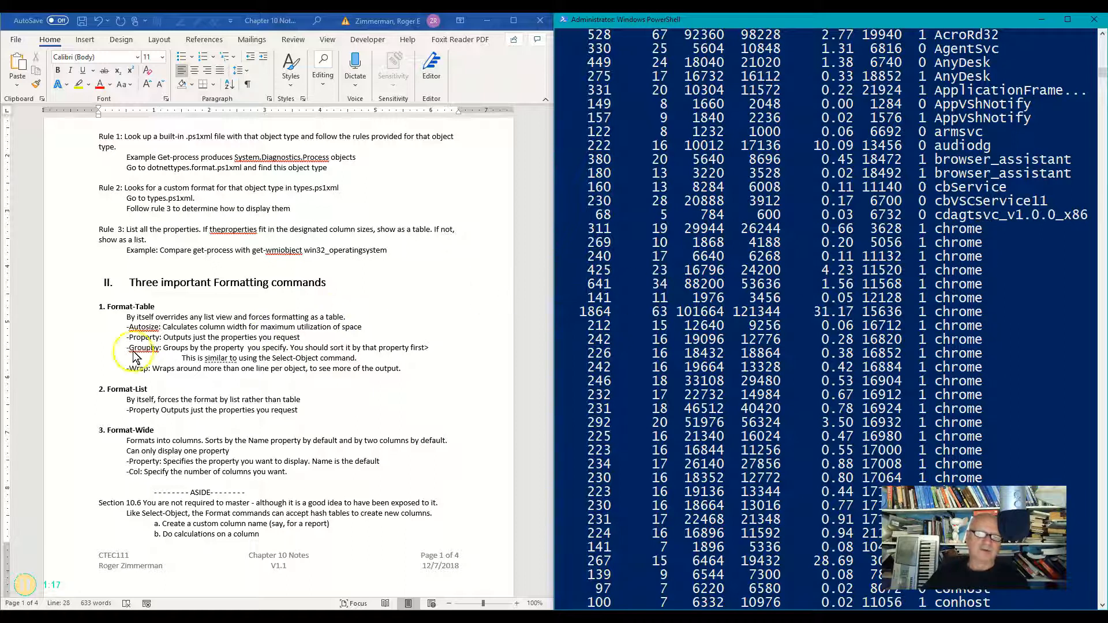
mouse_move(1084, 289)
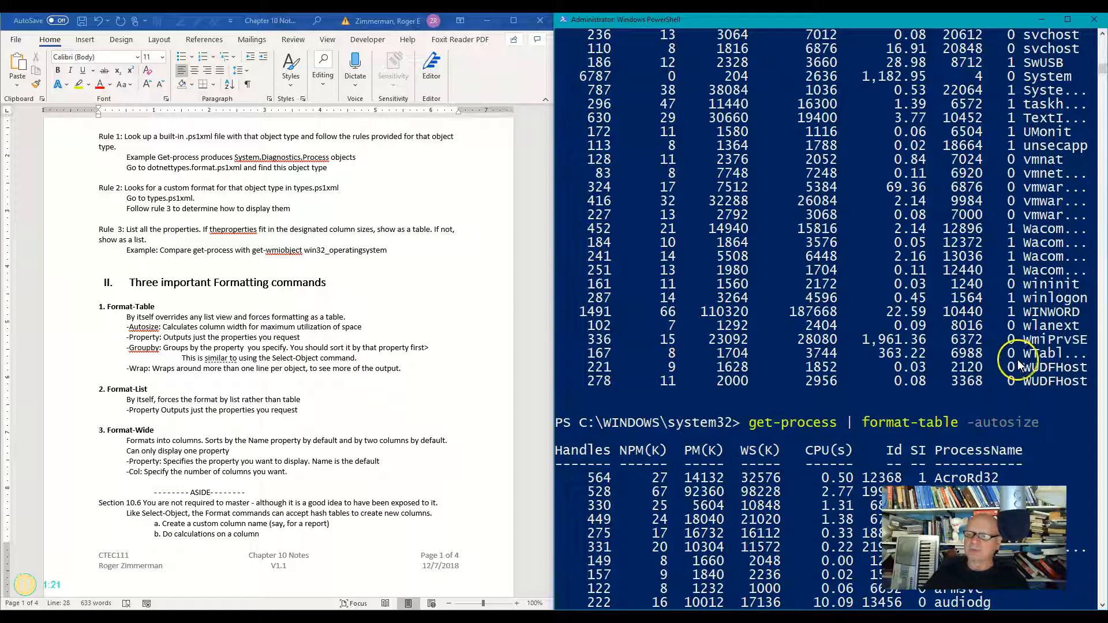
scroll(down, 3)
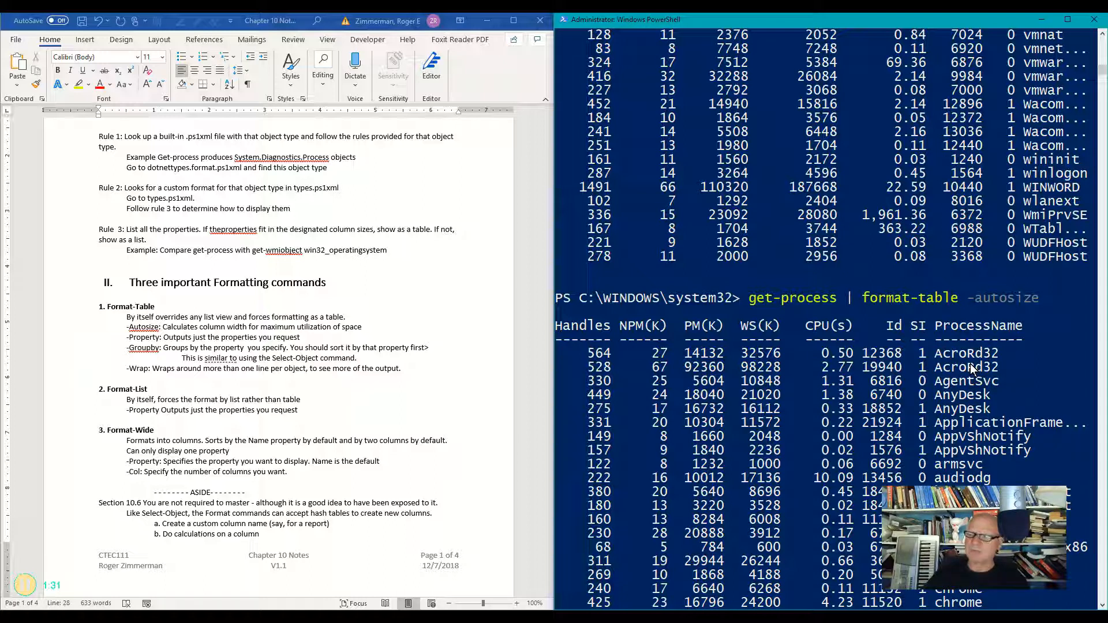
mouse_move(997, 330)
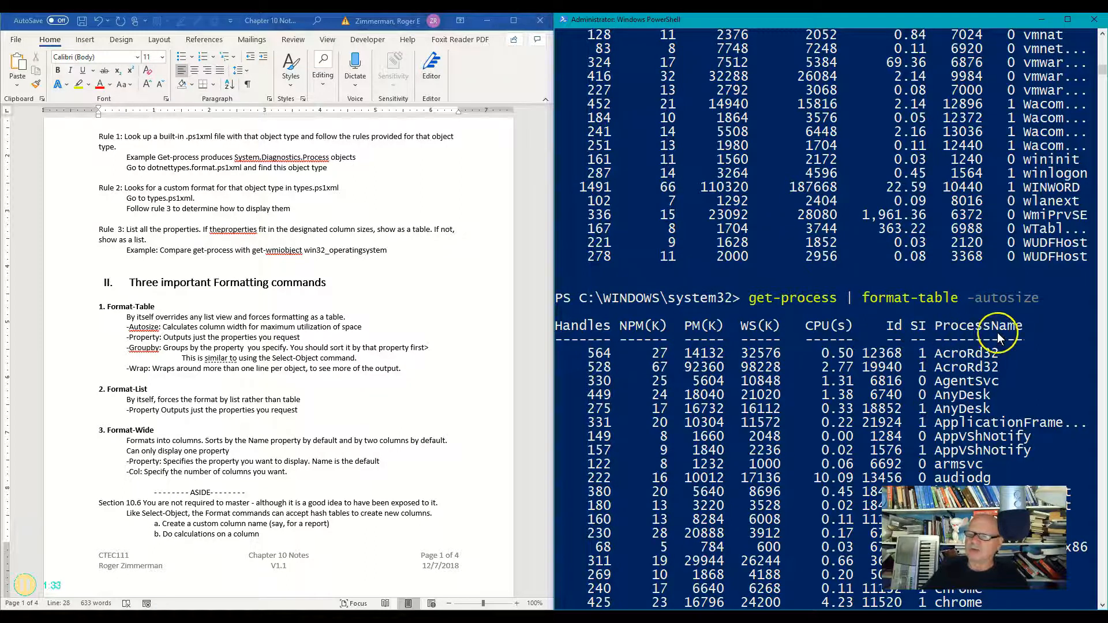
mouse_move(1015, 326)
text(get-process | format-table -)
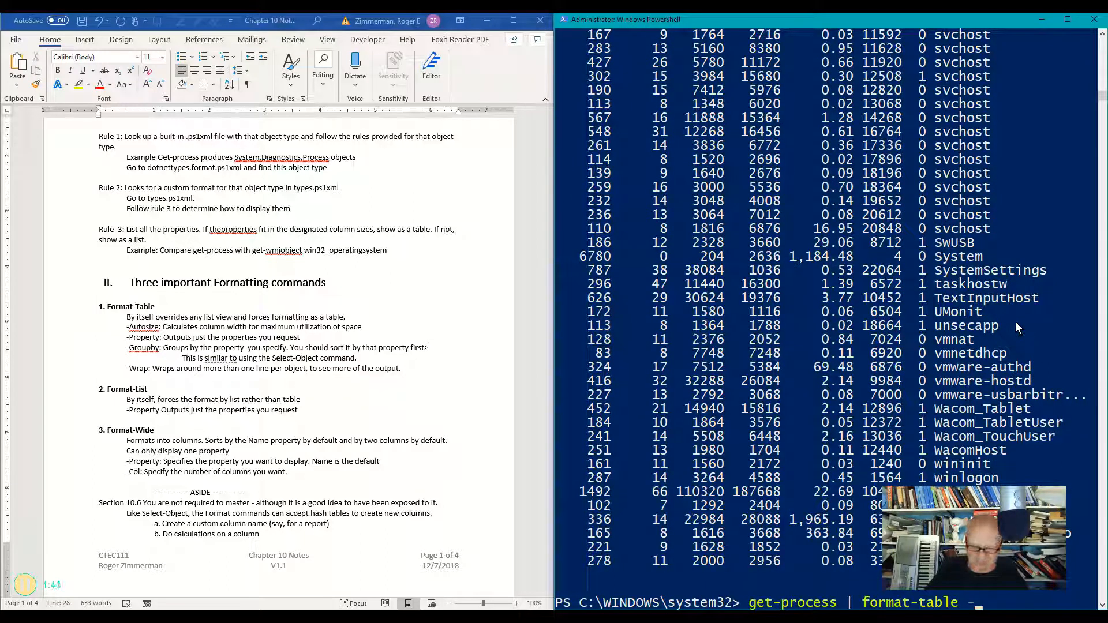
List only process names with get-process | format-table -property processname
text(property)
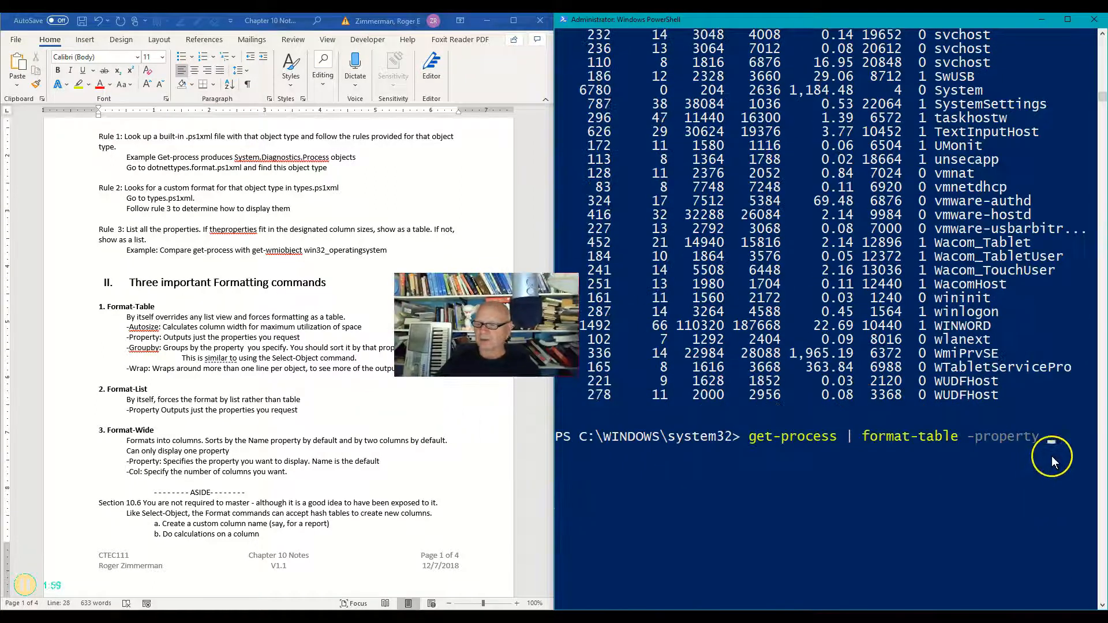
text(pr)
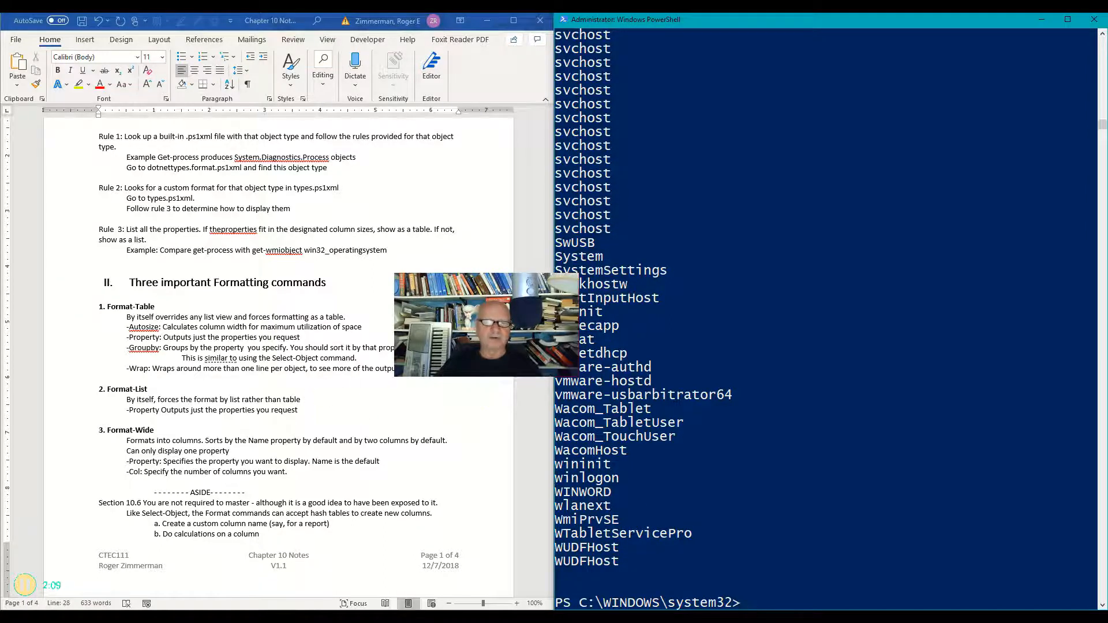
mouse_move(728, 324)
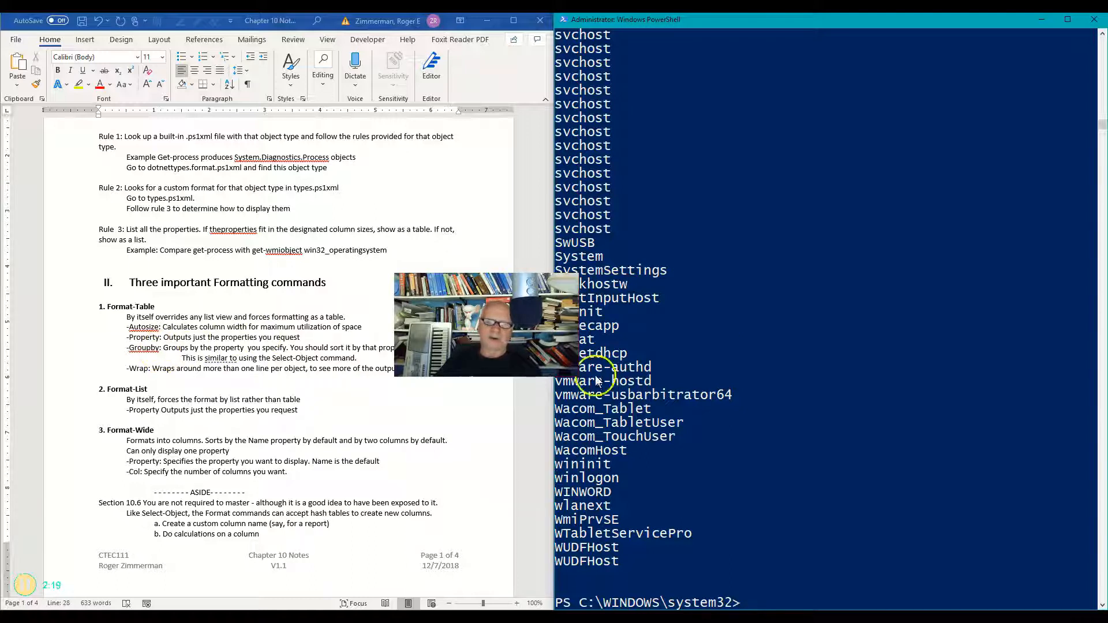
Run get-service | format-table -groupby status and scroll through the Running/Stopped groups
text(get-process | format-table -property processname)
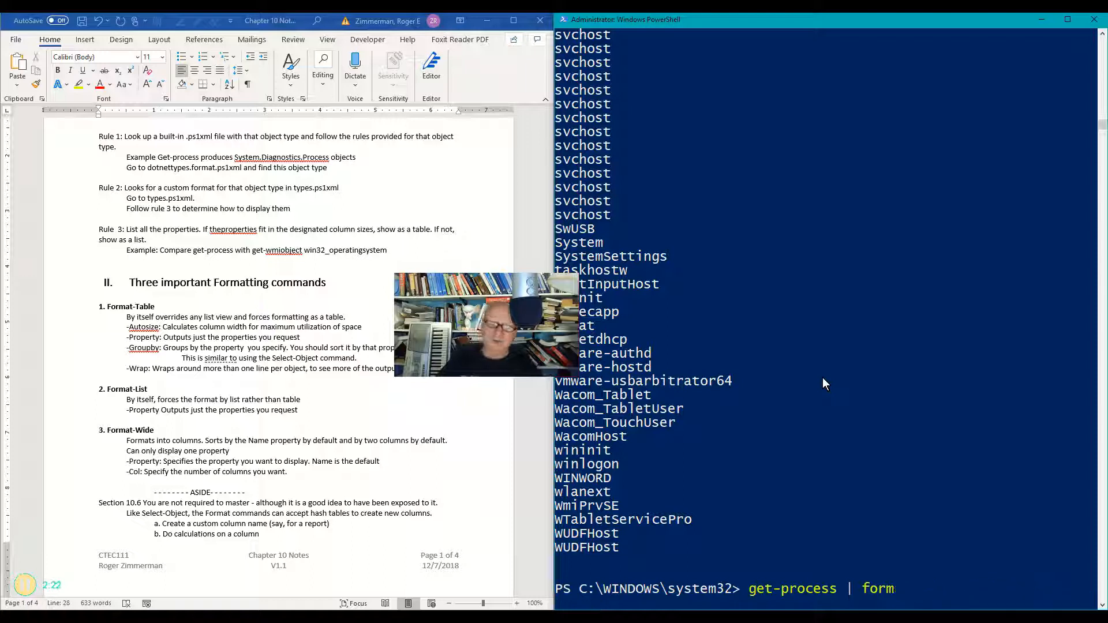
text(get-servi)
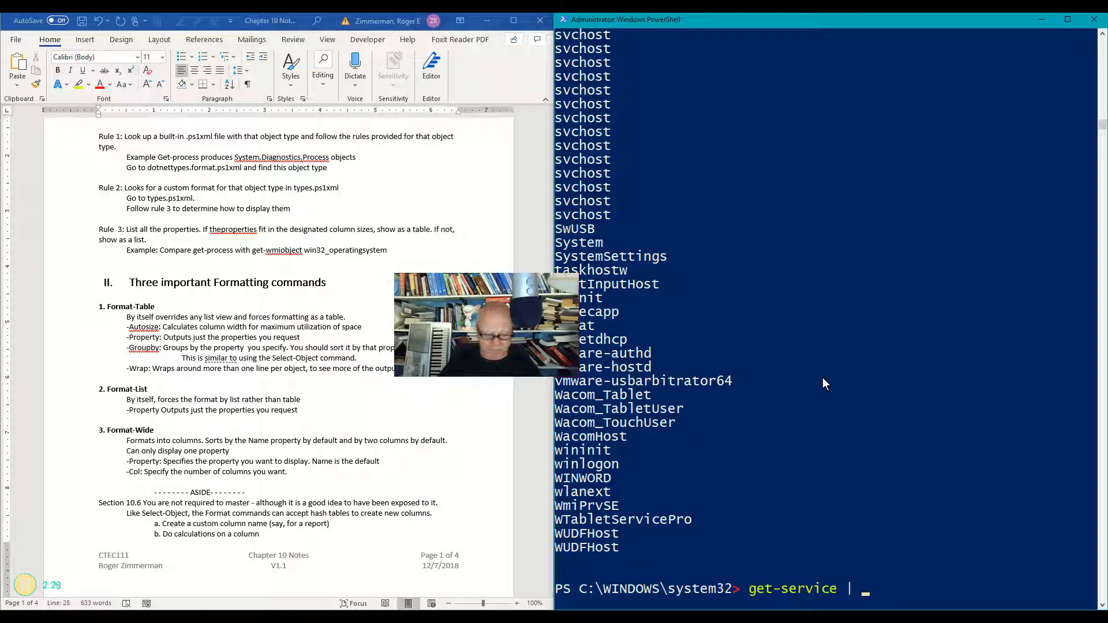
text(format-)
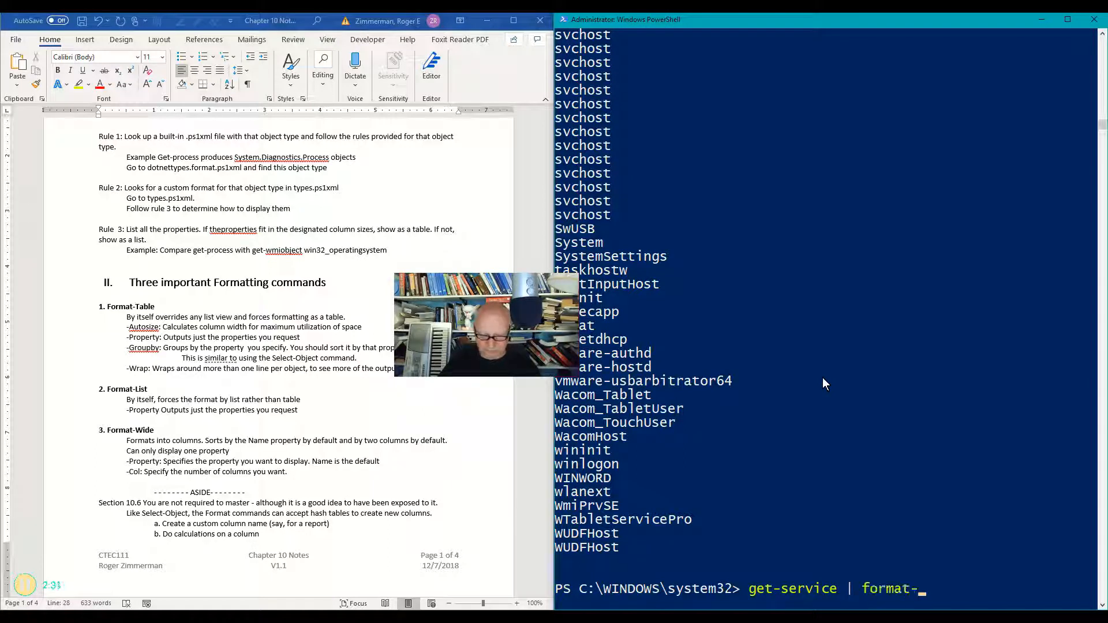
text(table)
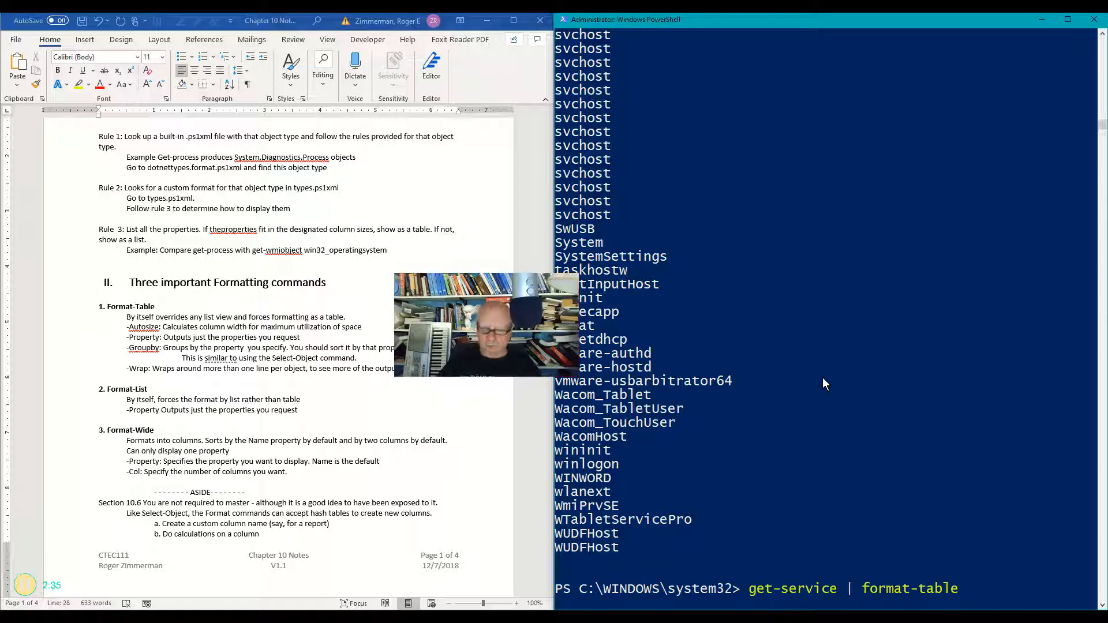
text(-group)
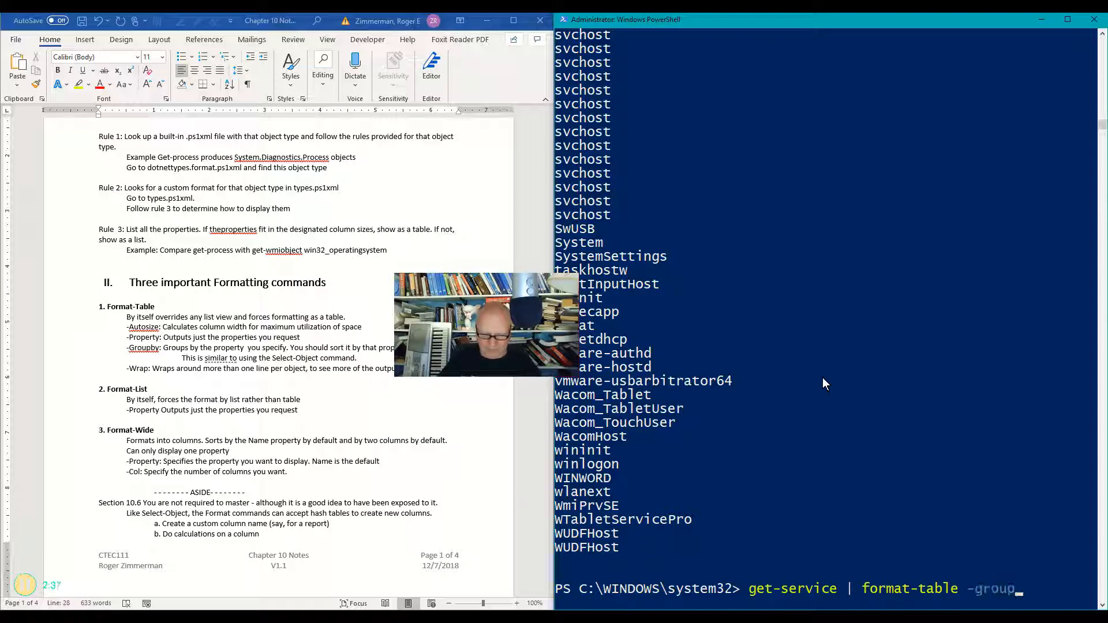
text(by)
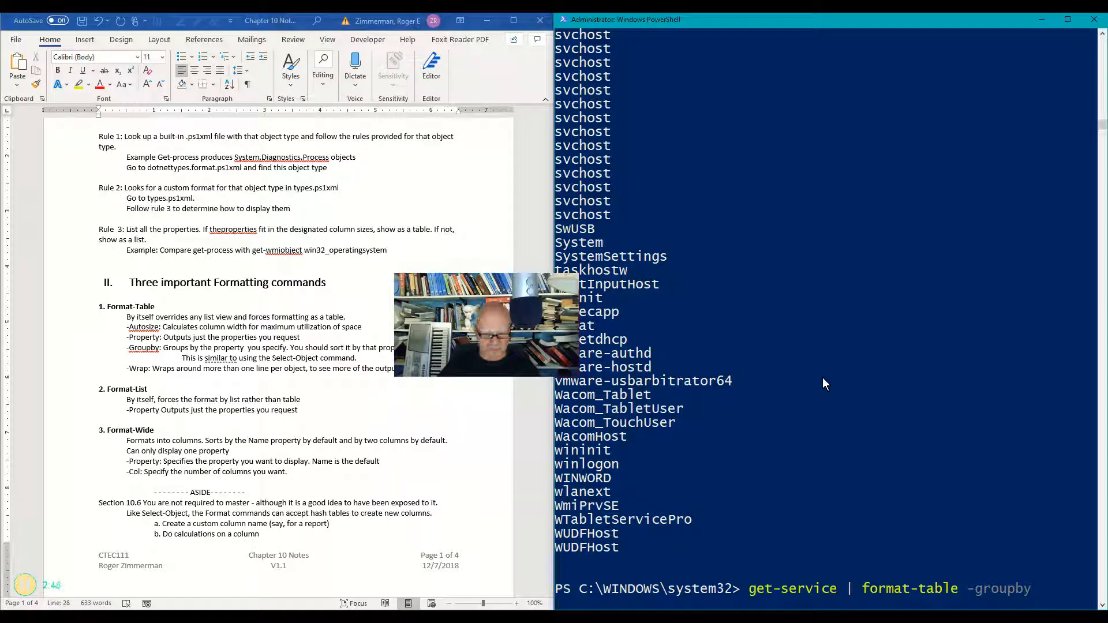
text(status)
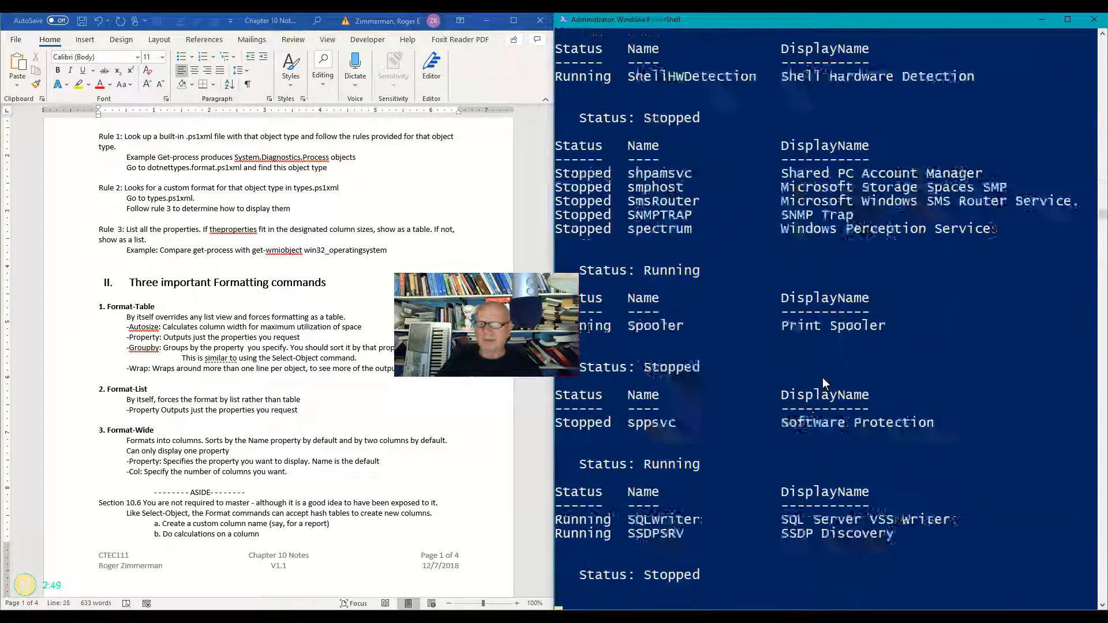
scroll(down, 3)
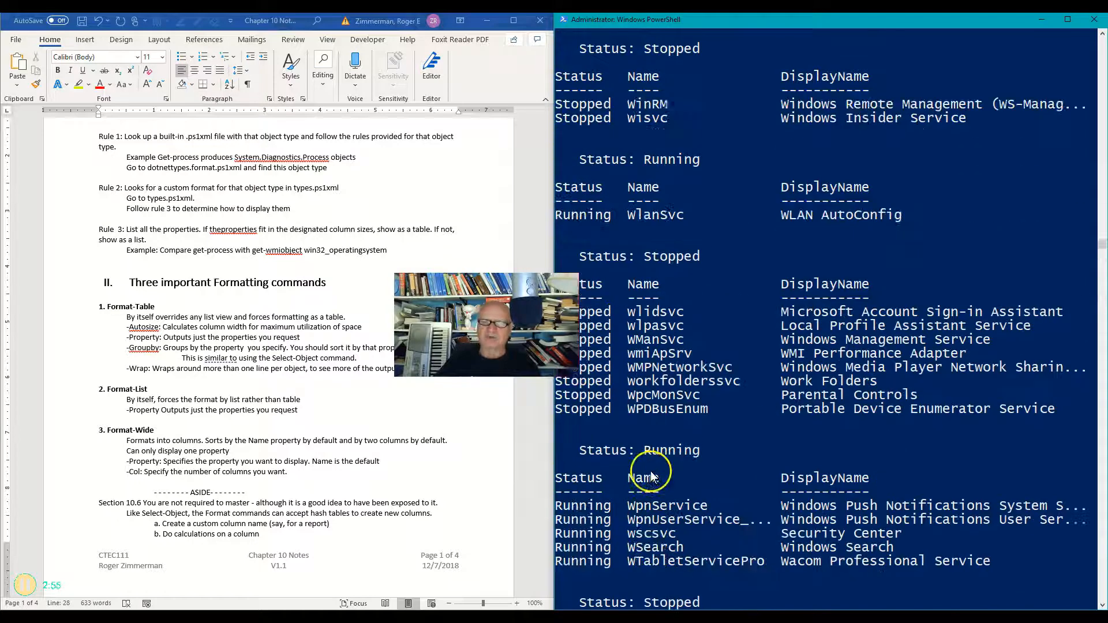
scroll(down, 3)
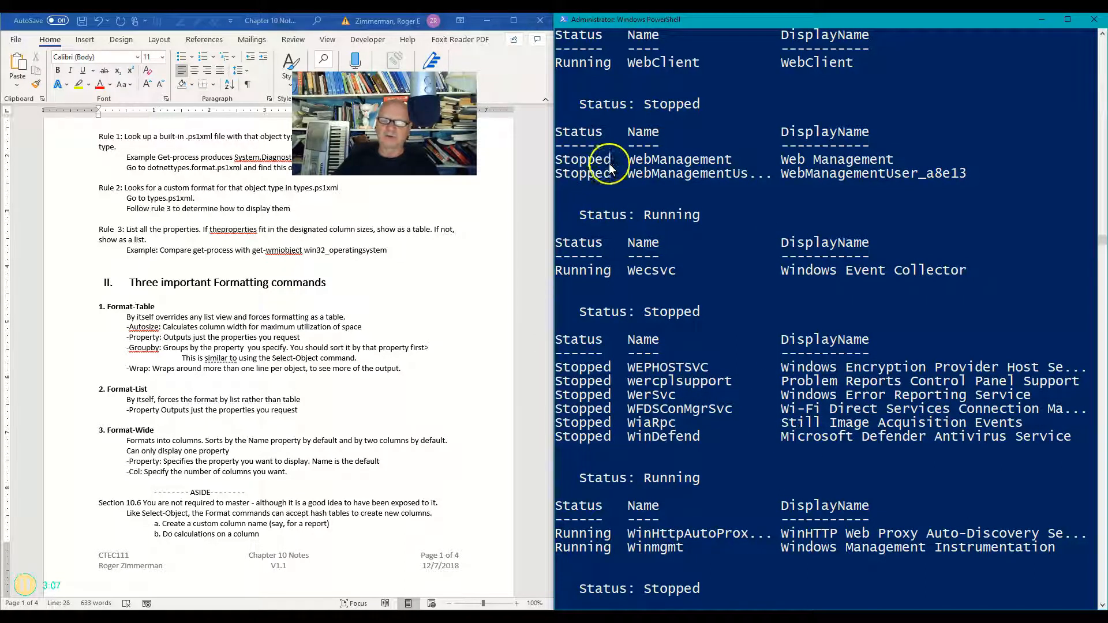
mouse_move(623, 190)
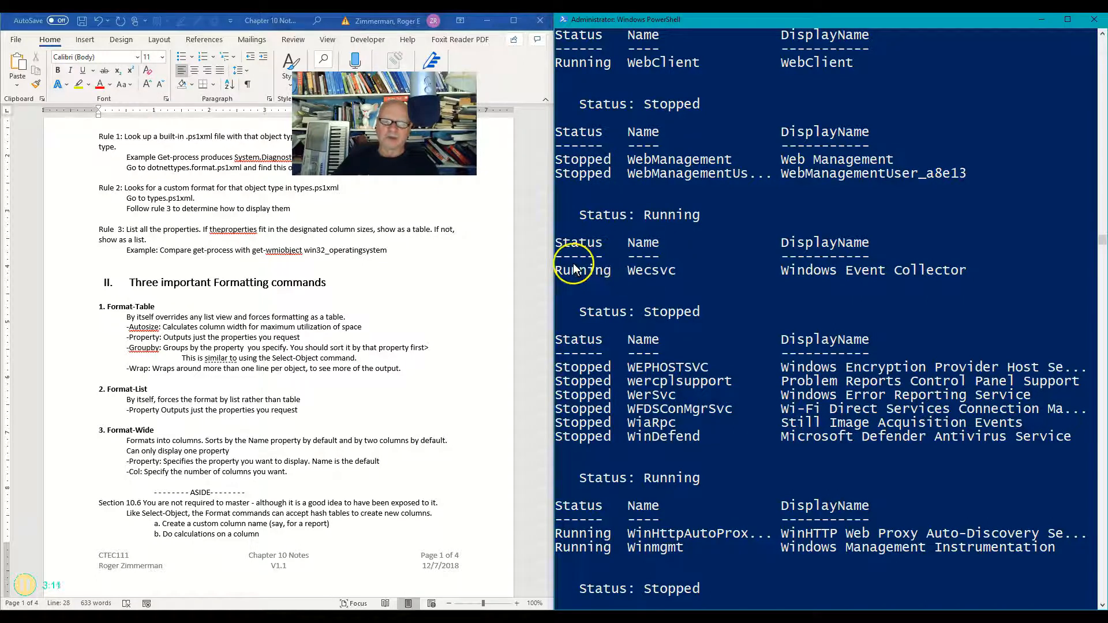
mouse_move(596, 455)
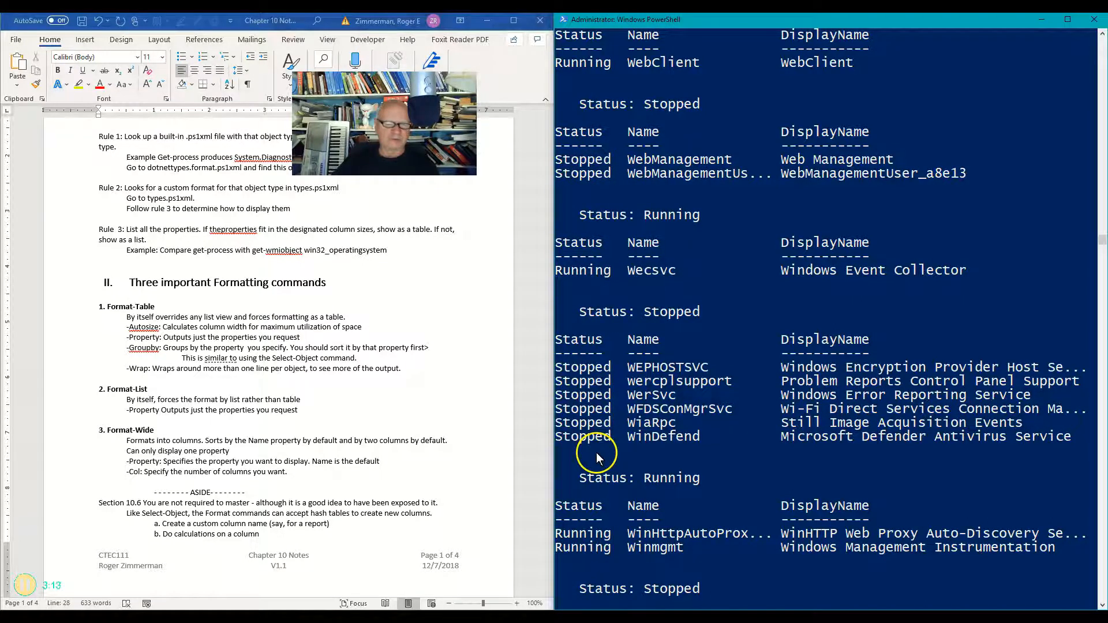
scroll(down, 3)
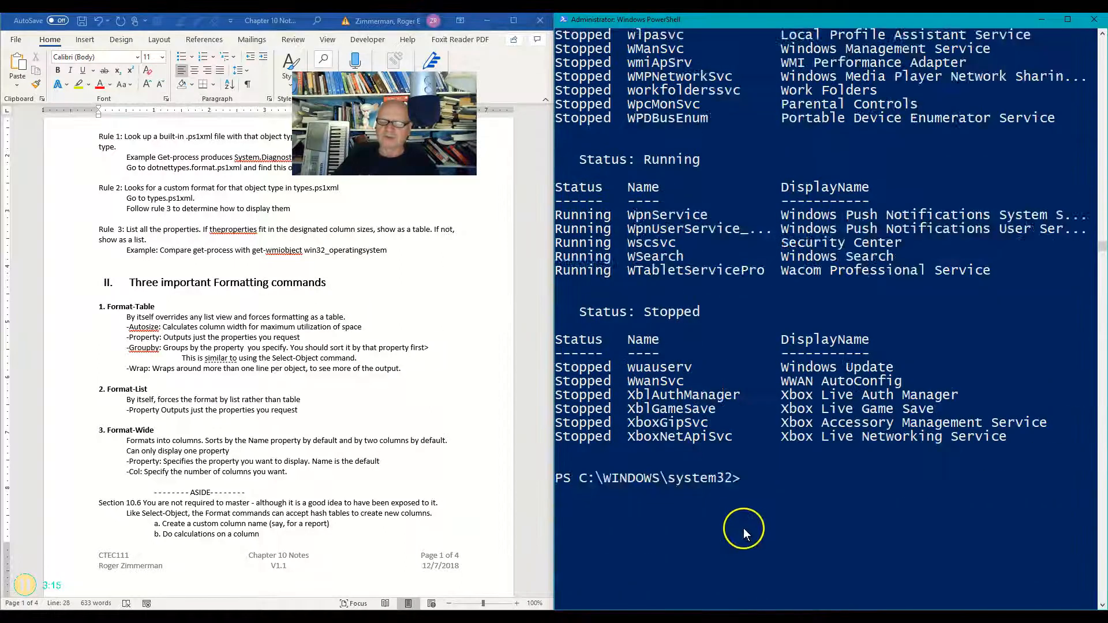
Rerun the grouped service listing with sort-object status inserted before format-table
text(get-service | format-table -groupby status)
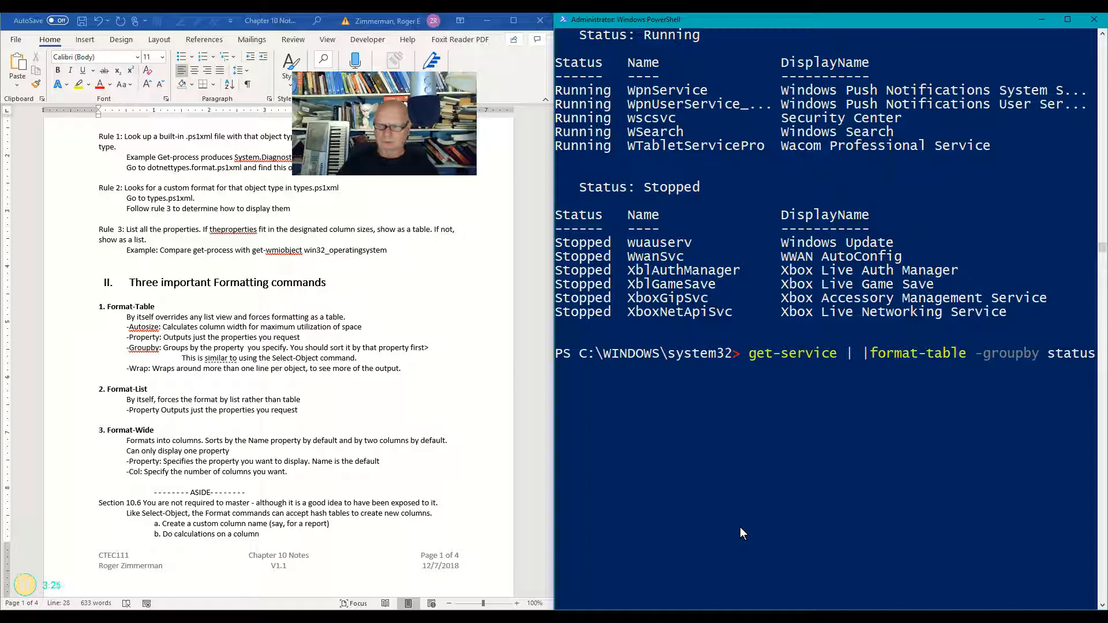
text(sort-object status)
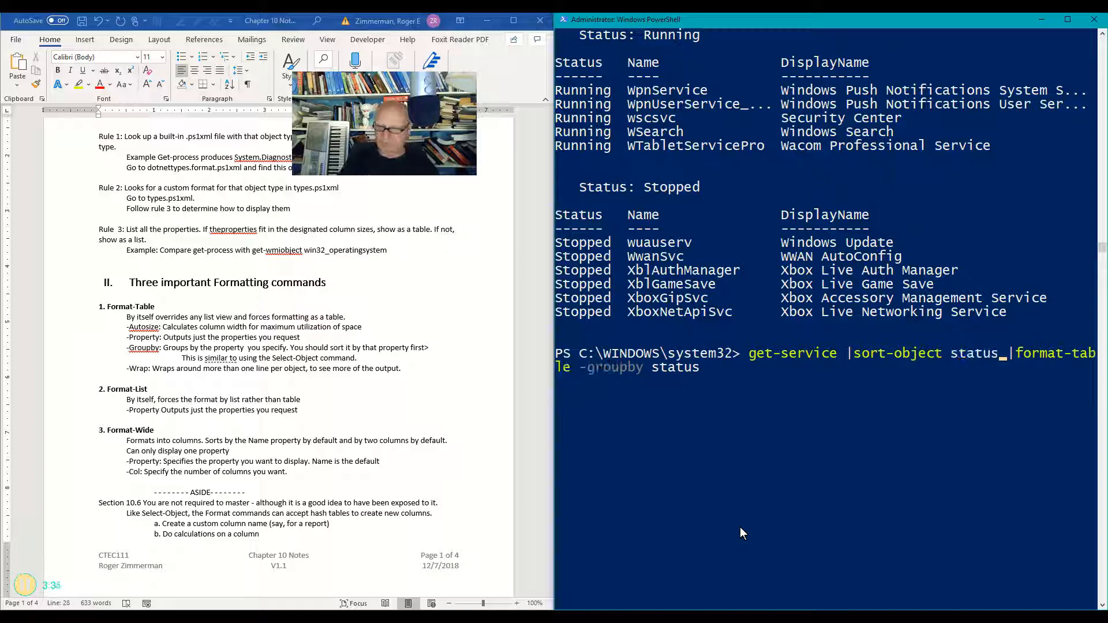
mouse_move(1075, 464)
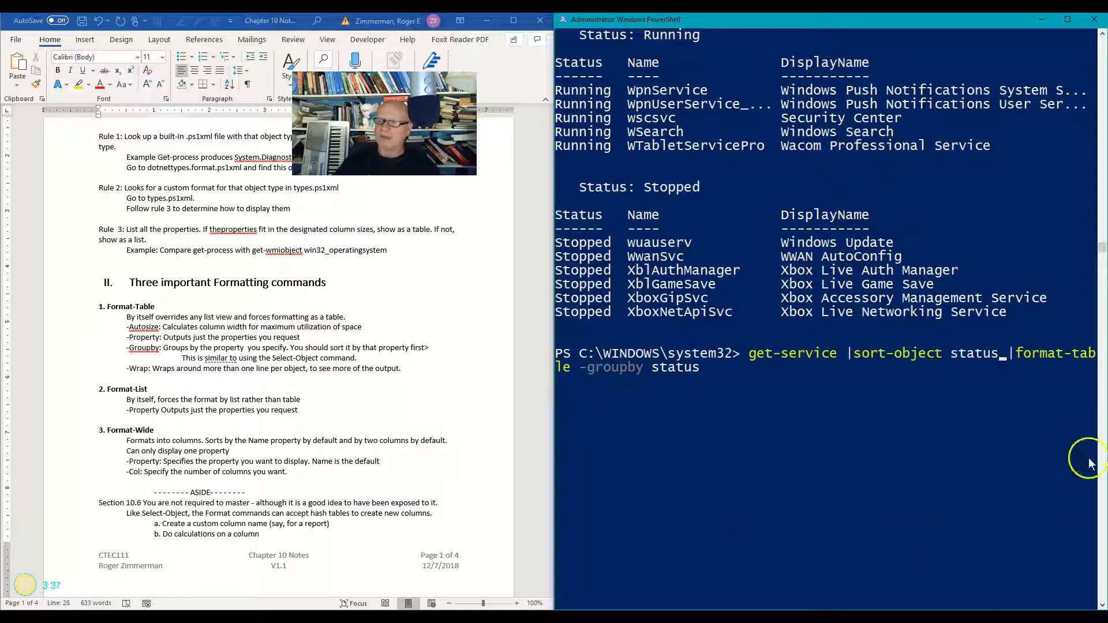
mouse_move(720, 381)
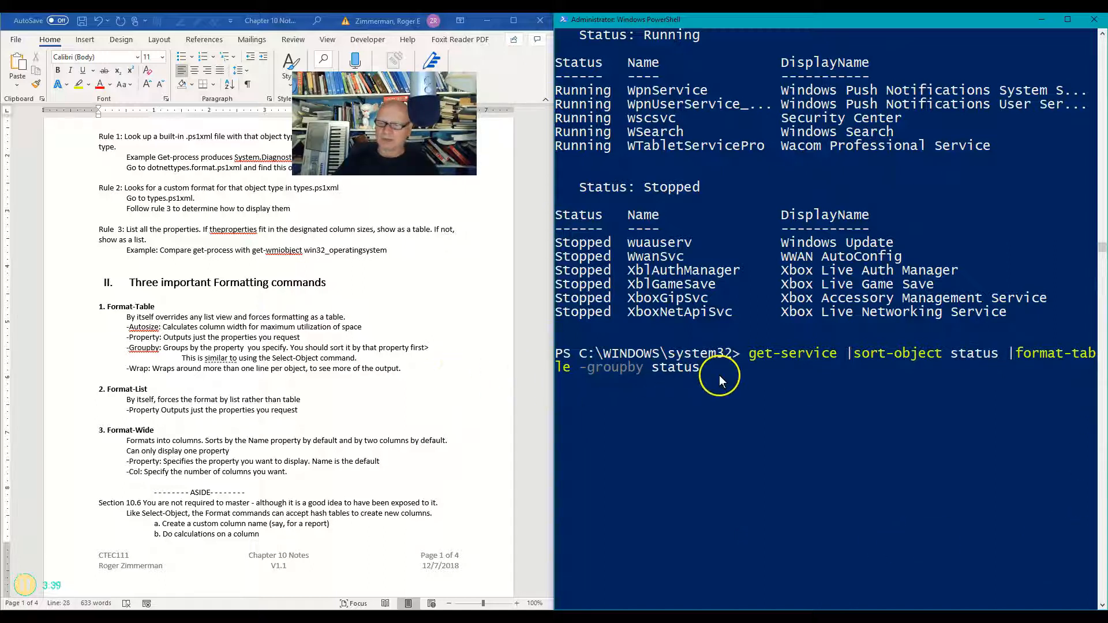
key(Return)
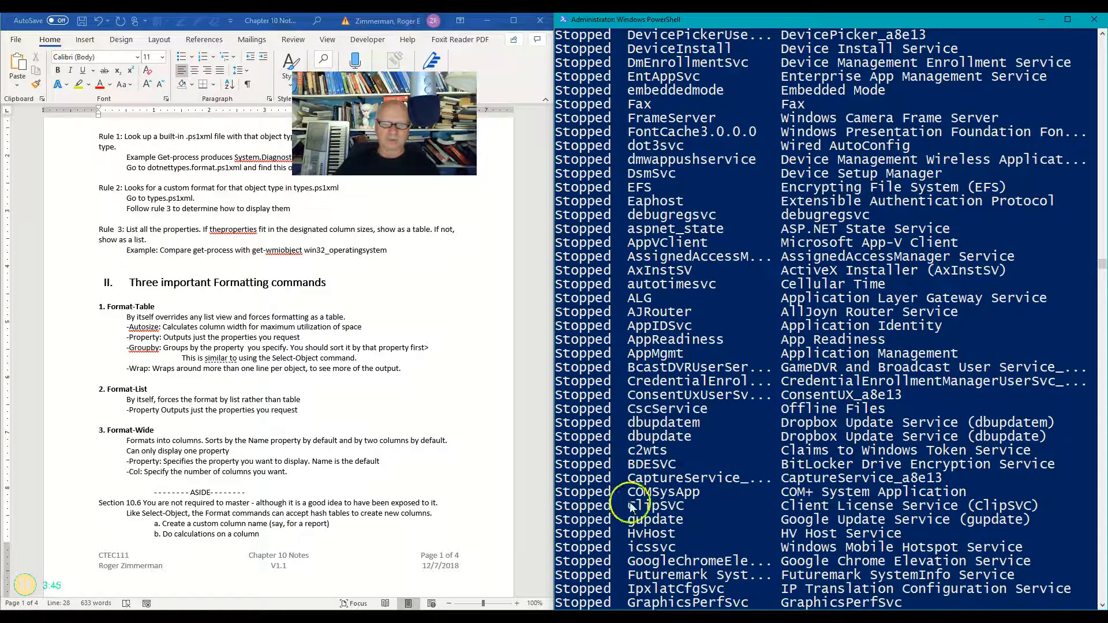
mouse_move(233, 466)
text(get-)
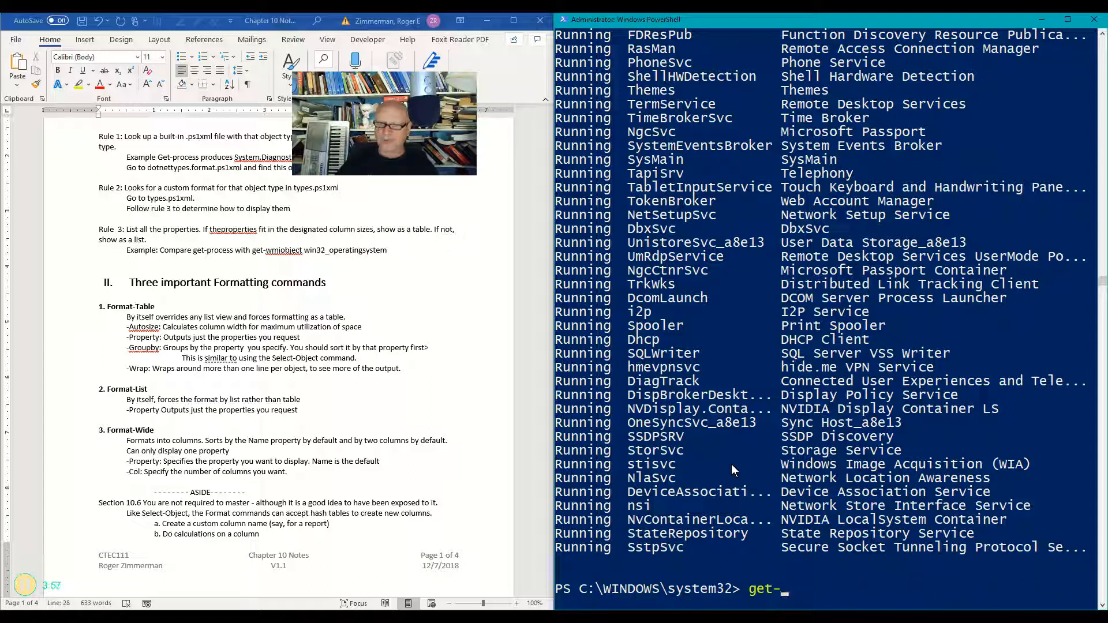
Run get-process | format-table -wrap and point out the wrapped vmnetdhcp name
text(process |)
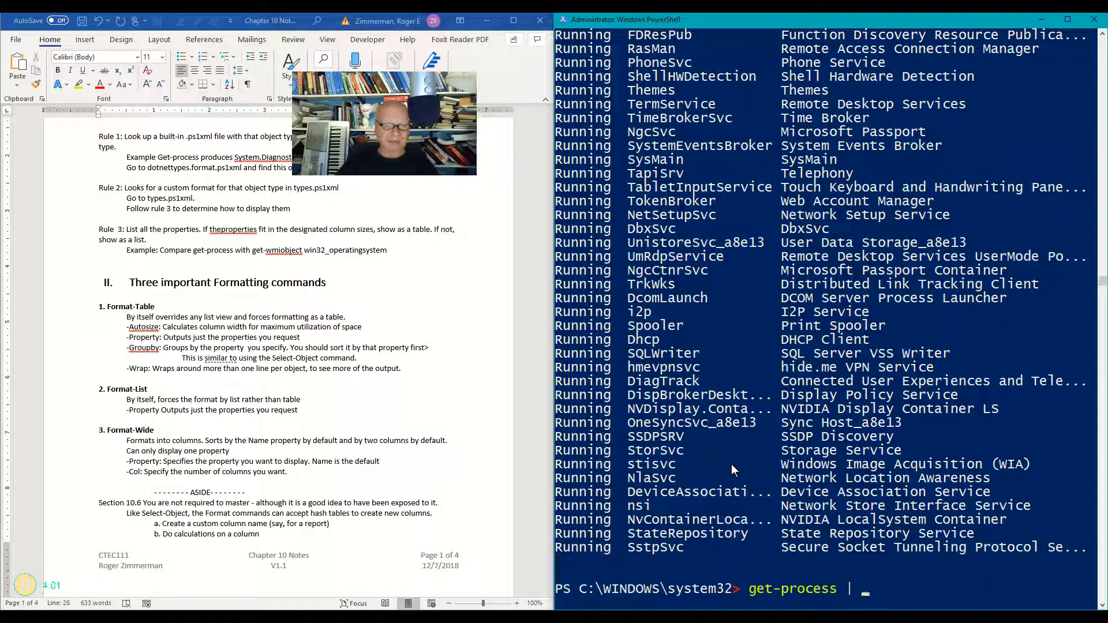
text(format-)
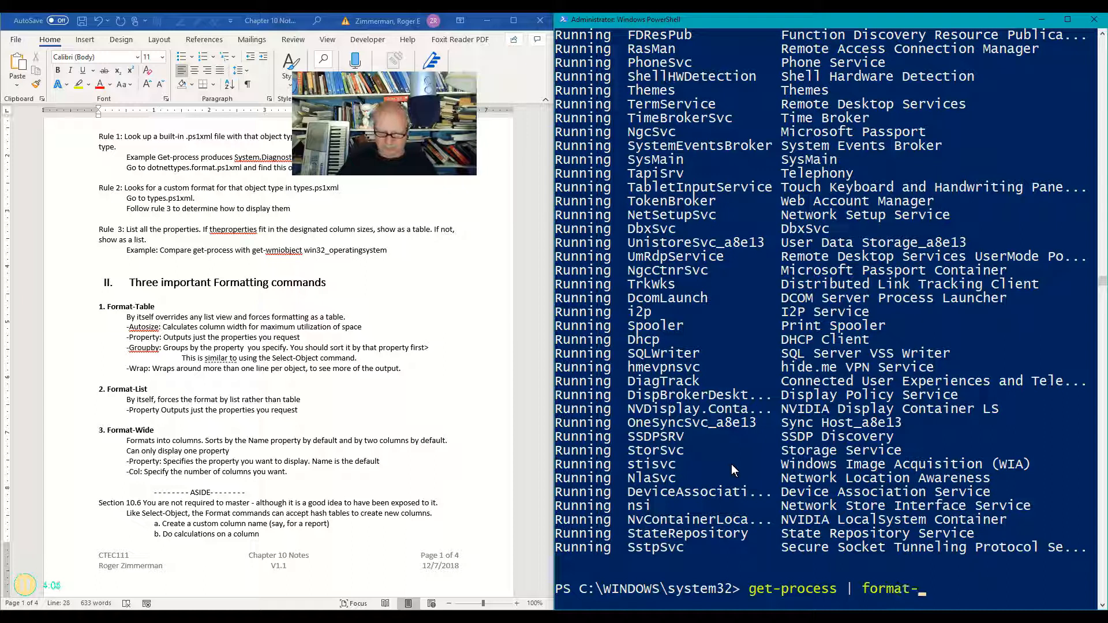
text(table -)
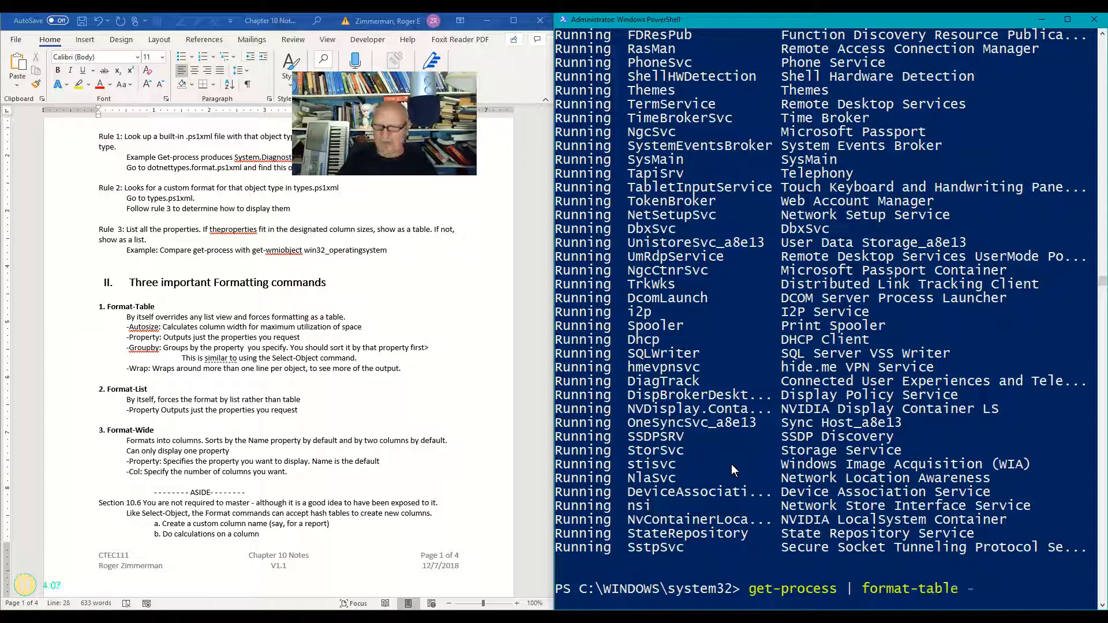
text(wr)
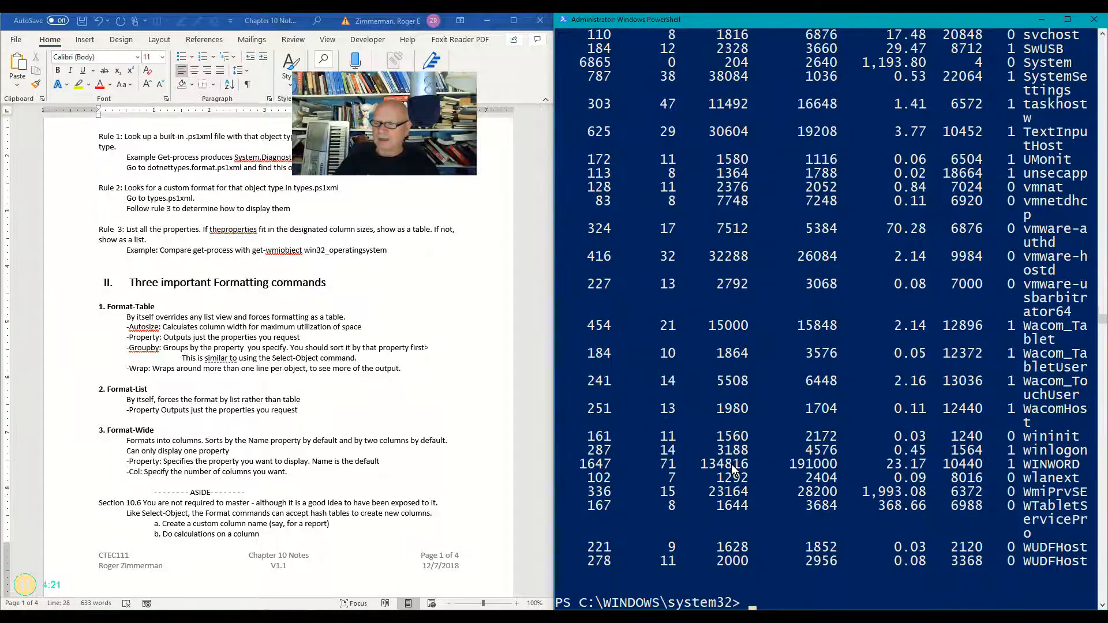
mouse_move(1048, 142)
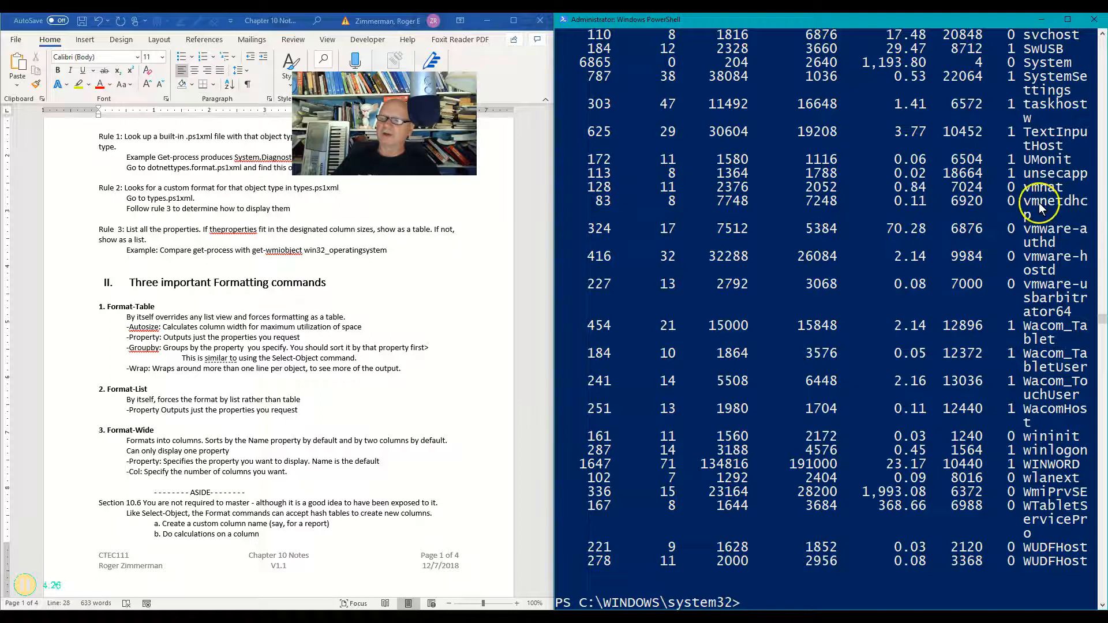
click(1029, 209)
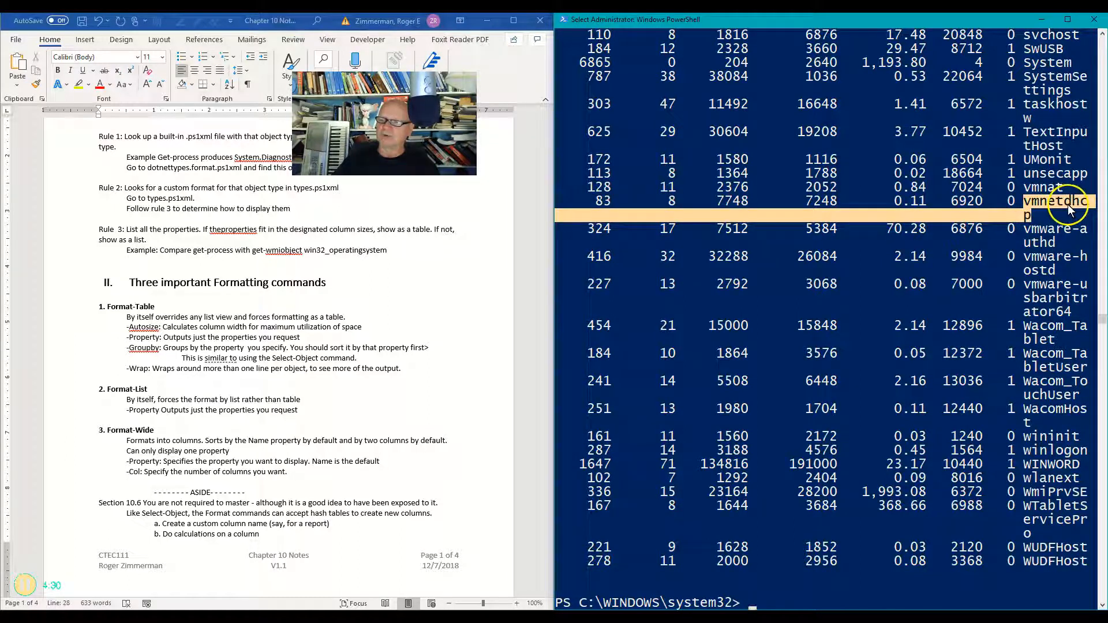
mouse_move(1020, 224)
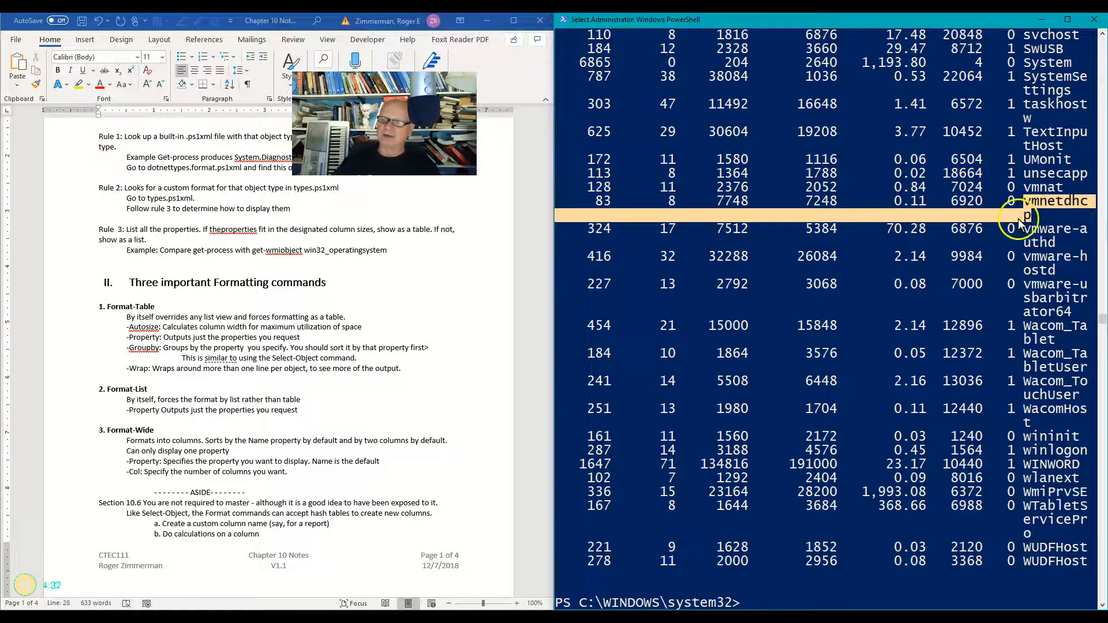